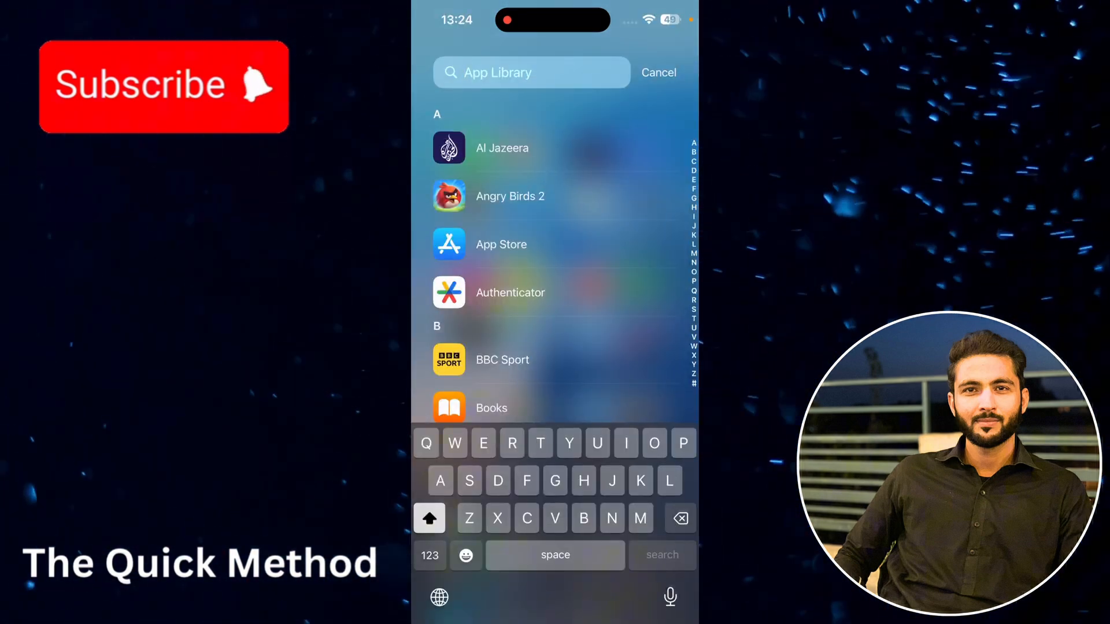
Step: Search the App Library for 'Me' and open Voice Memos
text(Me)
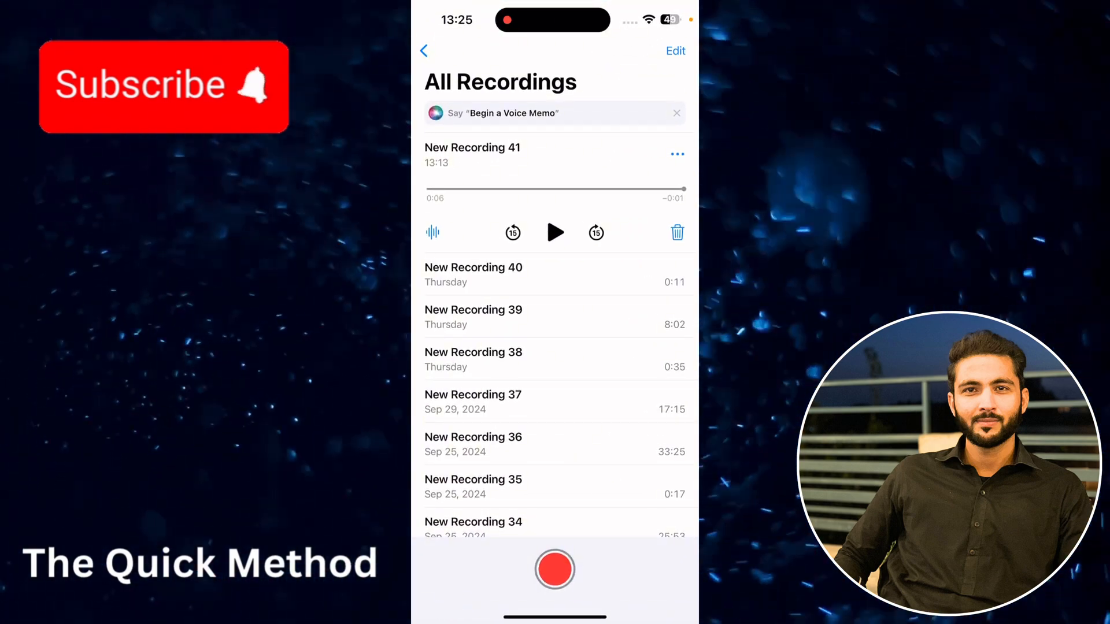
Step: Open Control Center to see Voice Memos using the microphone
click(555, 568)
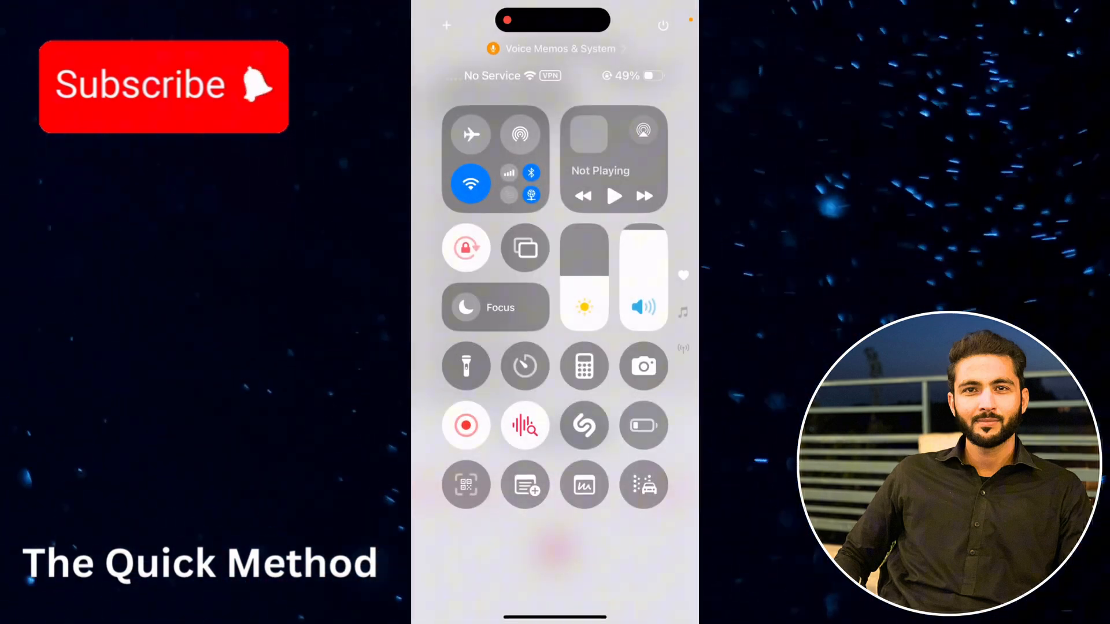
Step: Dismiss Control Center to get back to the Home Screen
click(466, 425)
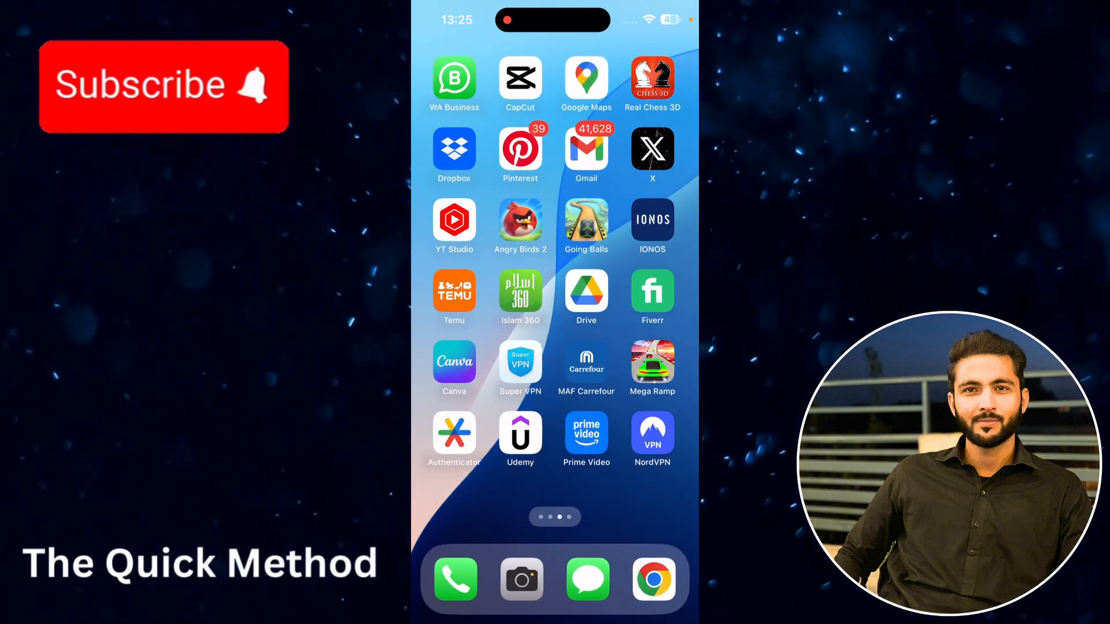
Step: Swipe to the next Home Screen page and launch Settings
scroll(left, 3)
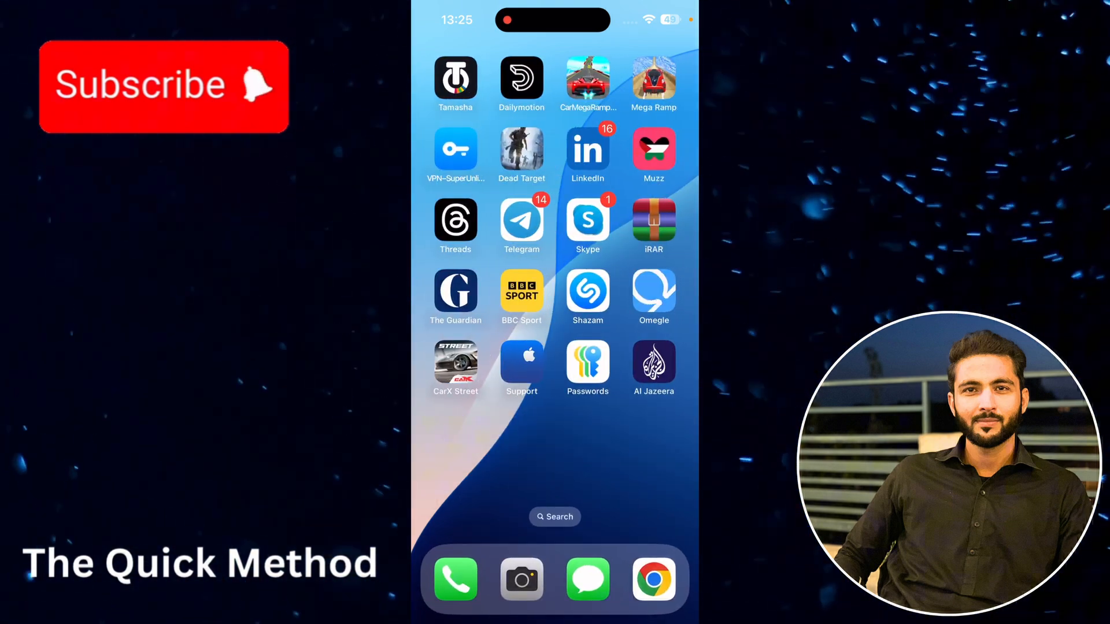
click(521, 365)
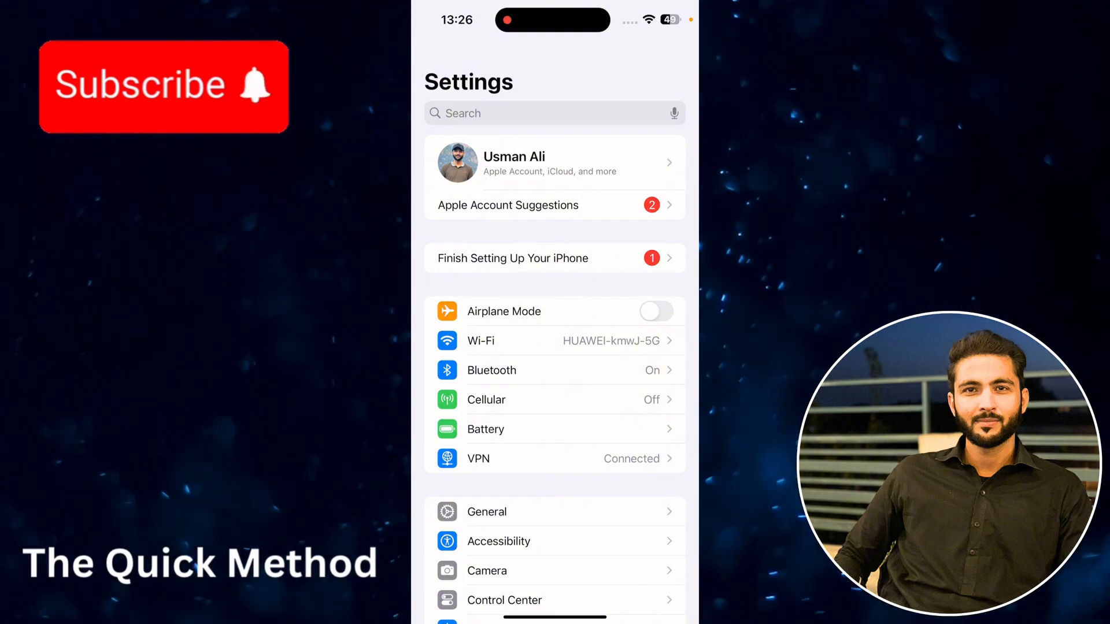
Step: Scroll Settings down to reach Apps and Snapchat's permissions page
scroll(down, 3)
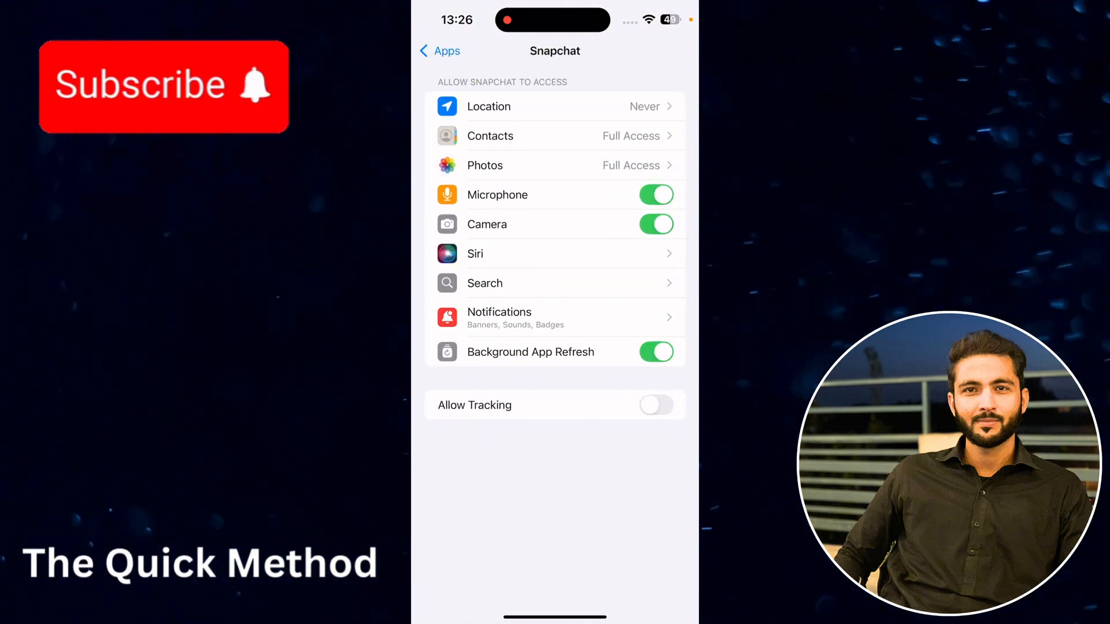
Step: Turn off Snapchat's Microphone and Camera toggles and go back to Apps
click(654, 195)
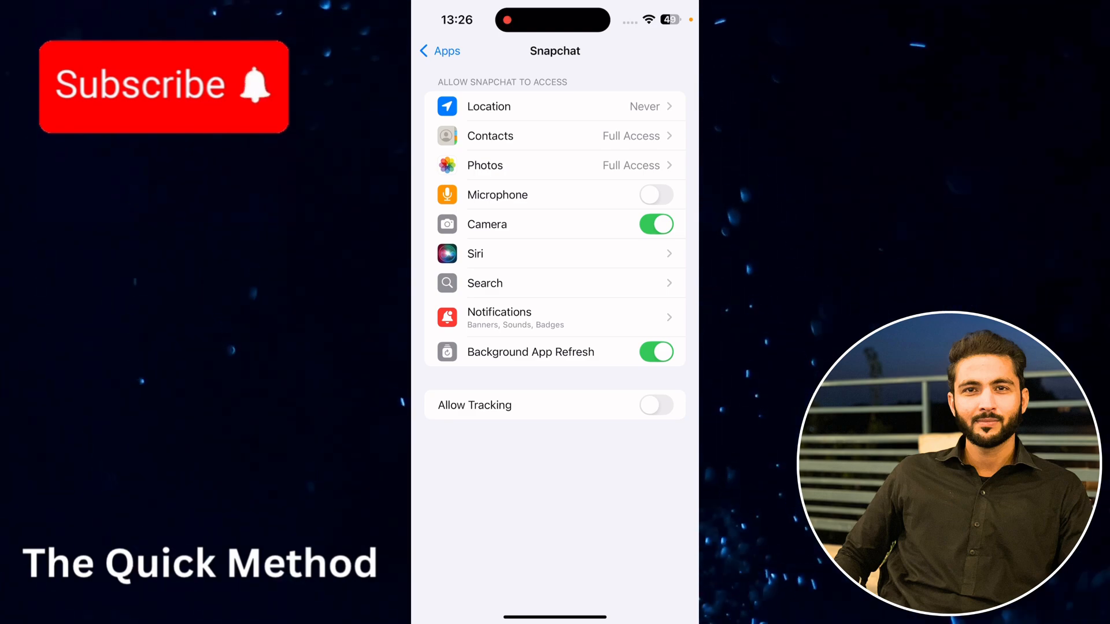
click(655, 225)
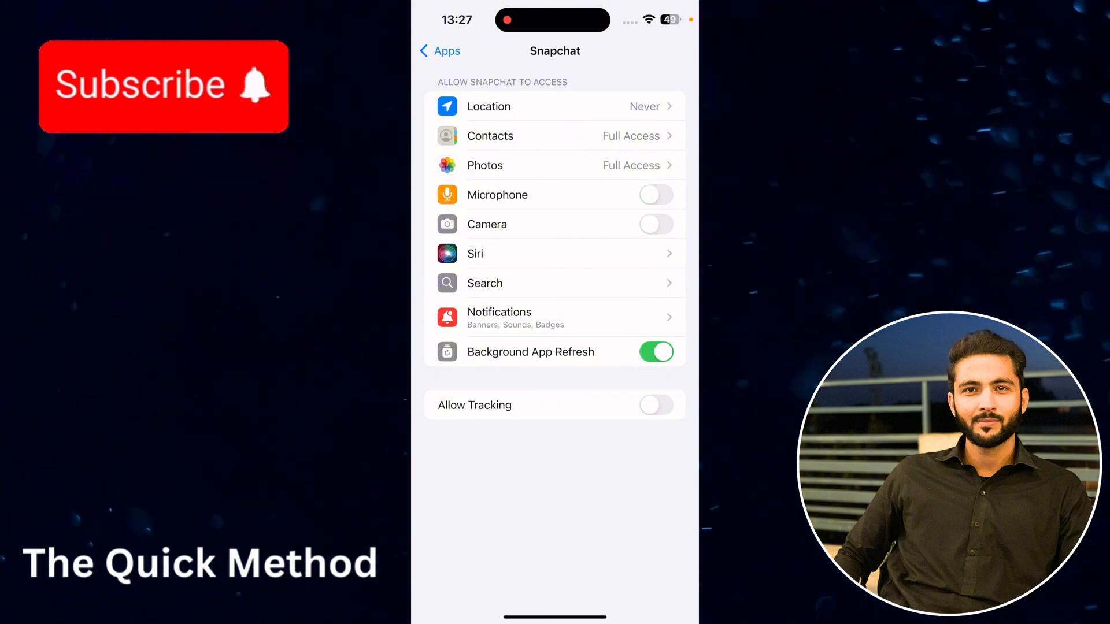
click(438, 50)
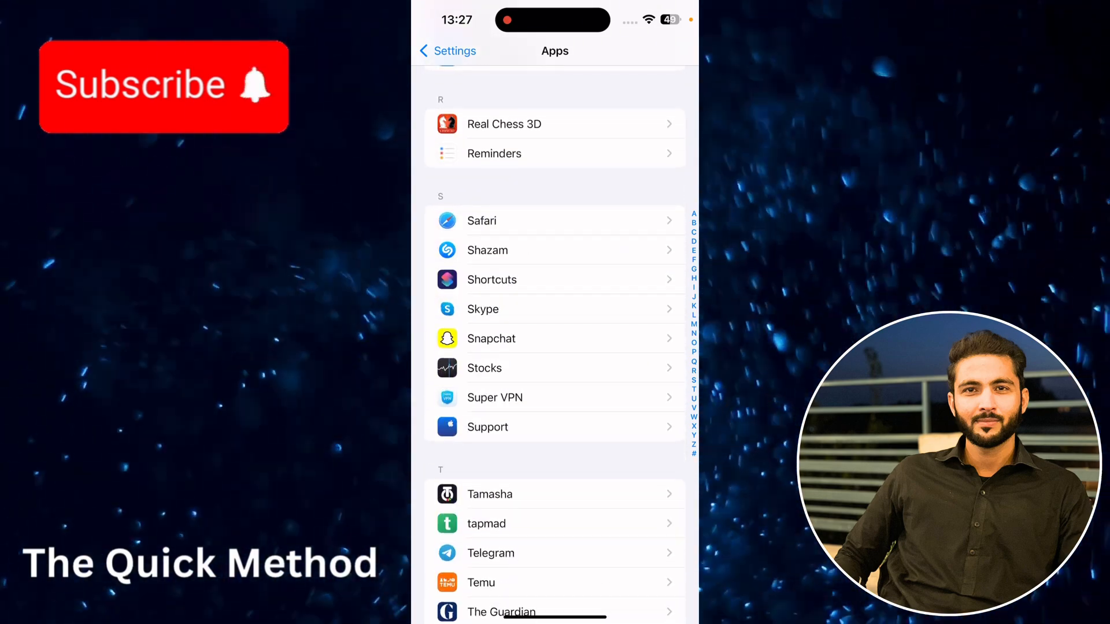
scroll(up, 3)
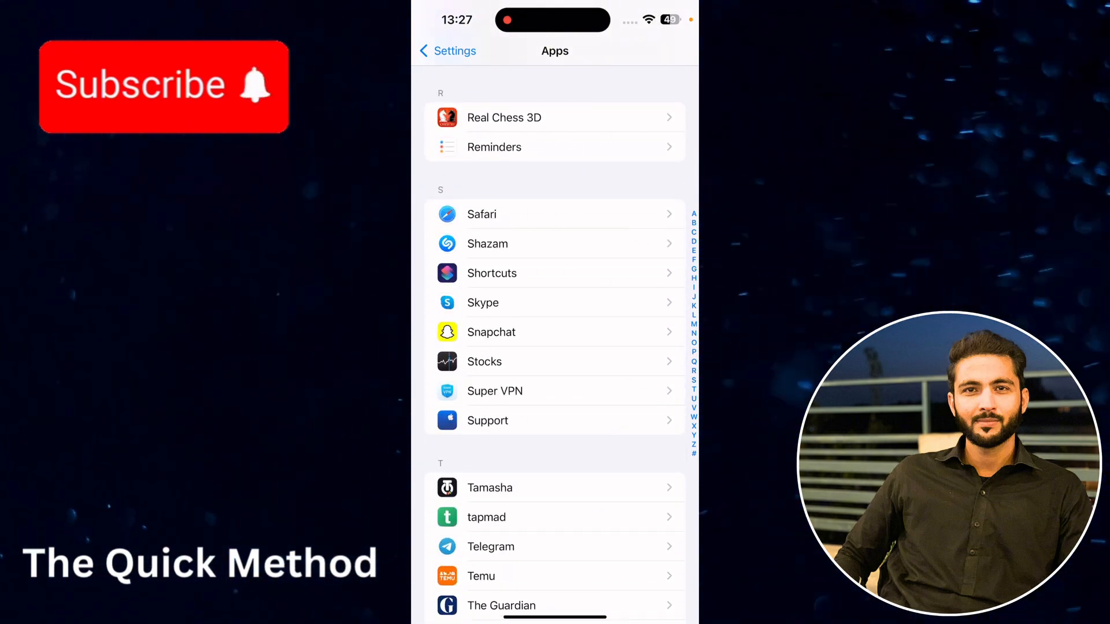
scroll(up, 3)
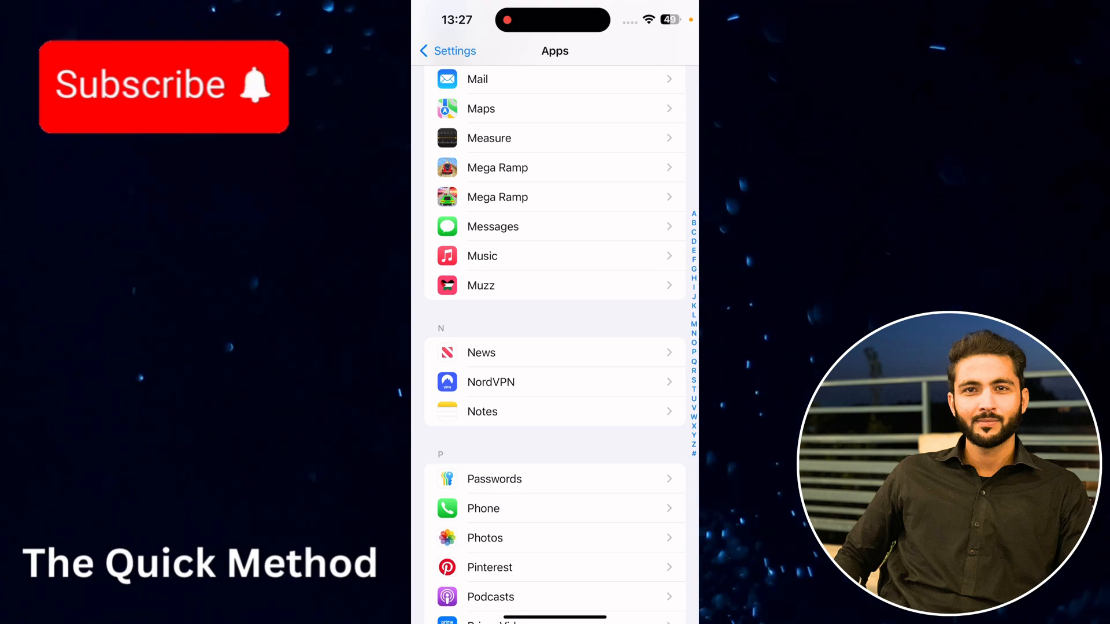